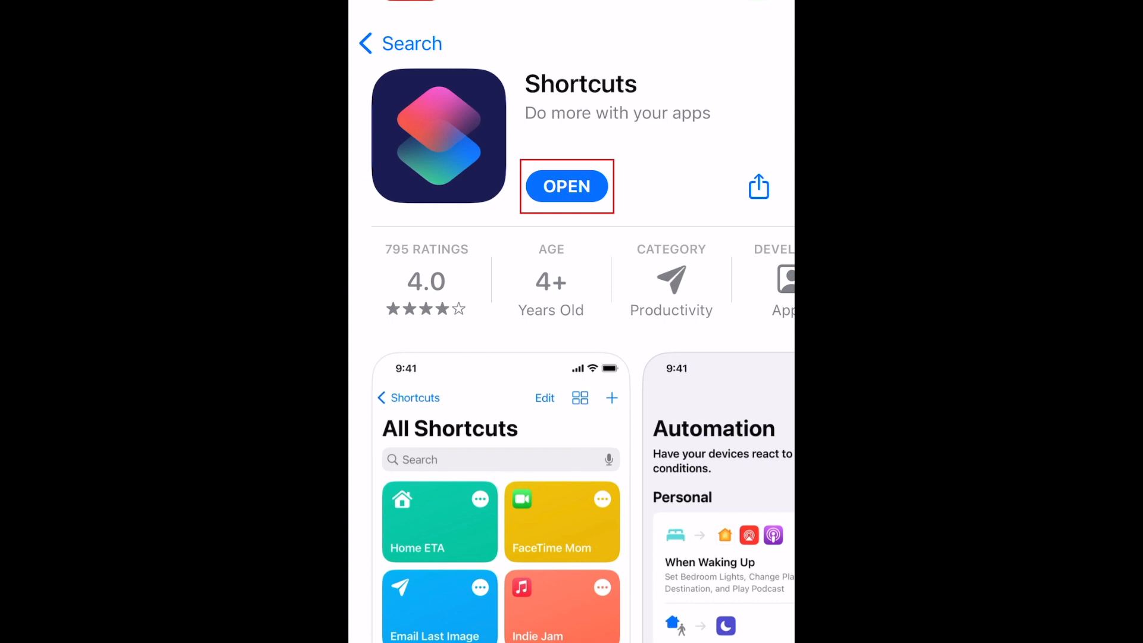
# Launch Shortcuts from its App Store page and go to the Automation tab.
pyautogui.click(566, 187)
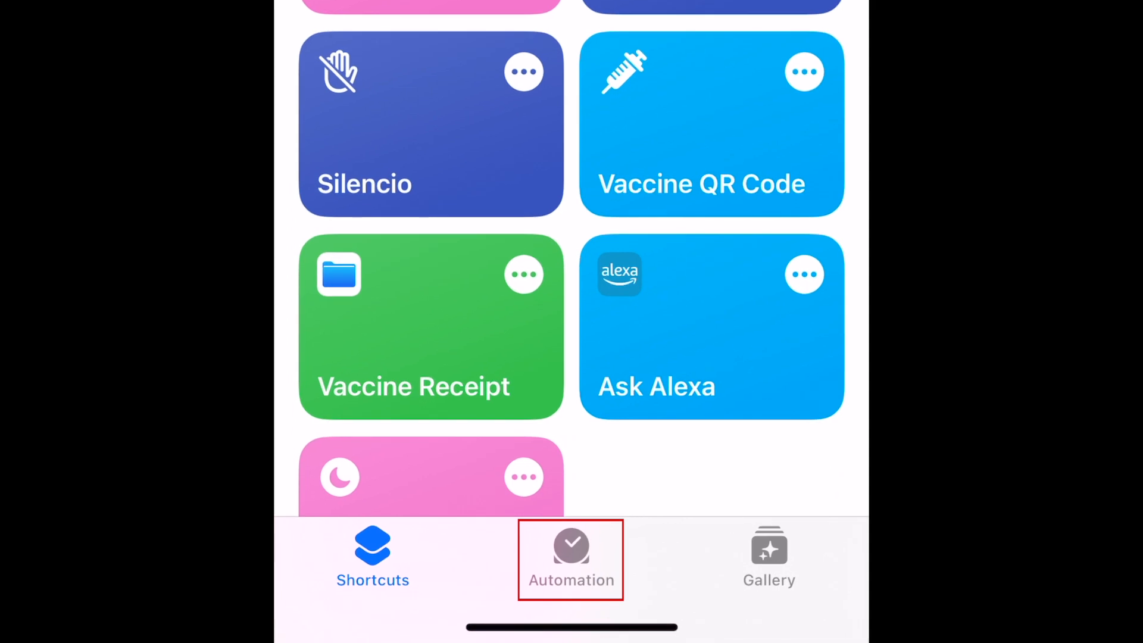
pyautogui.click(571, 559)
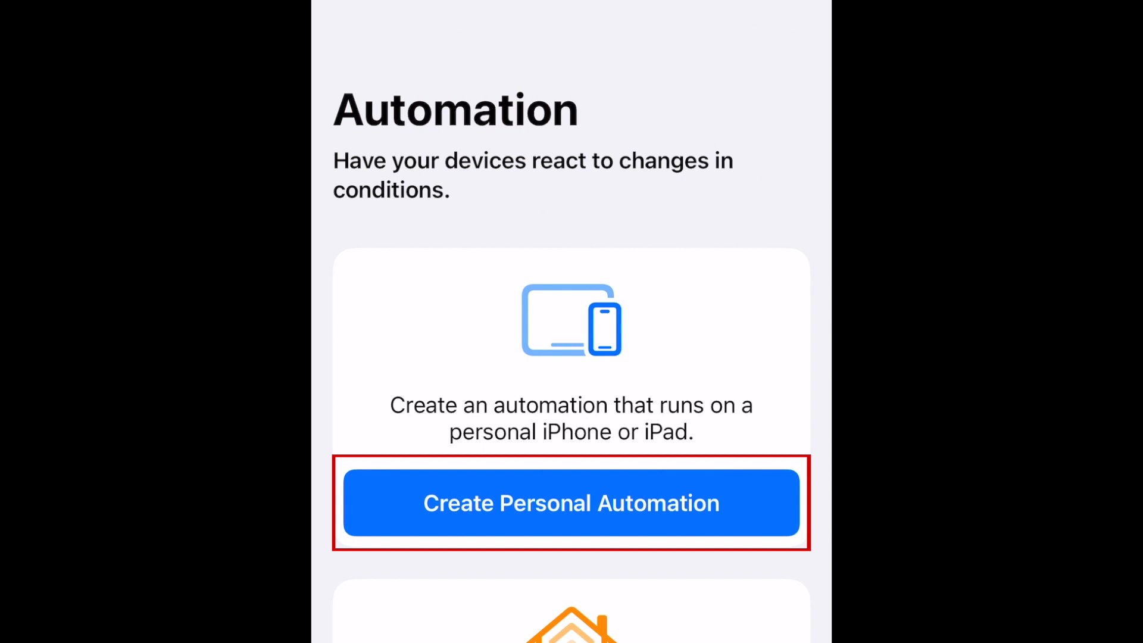
# Create a personal automation with a Time of Day trigger set to 10:10 AM.
pyautogui.click(572, 503)
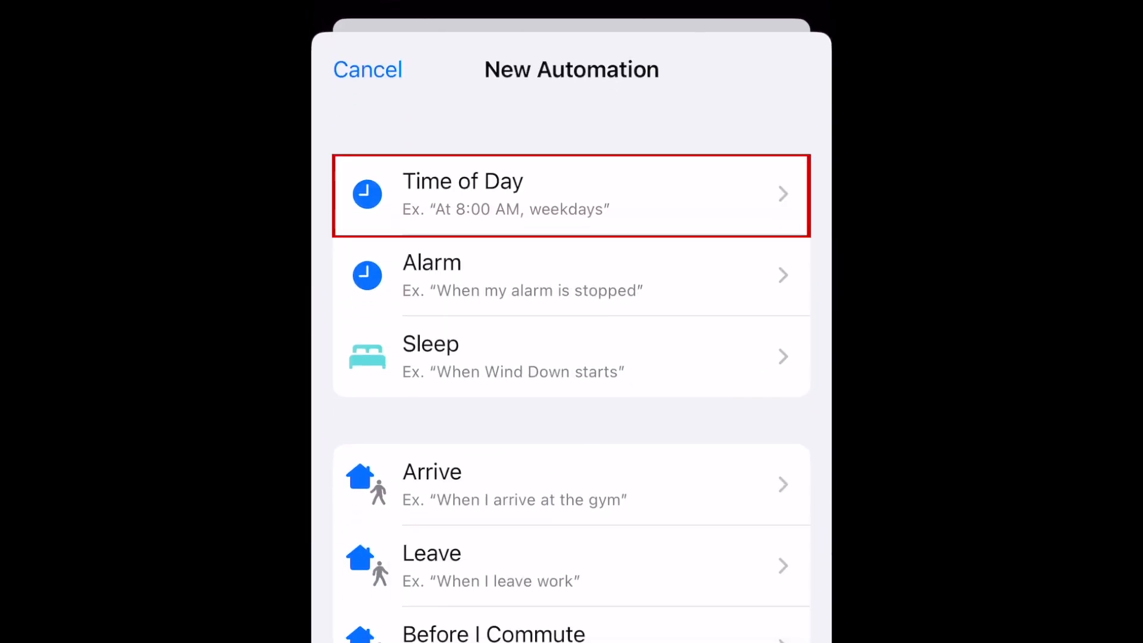
pyautogui.click(571, 195)
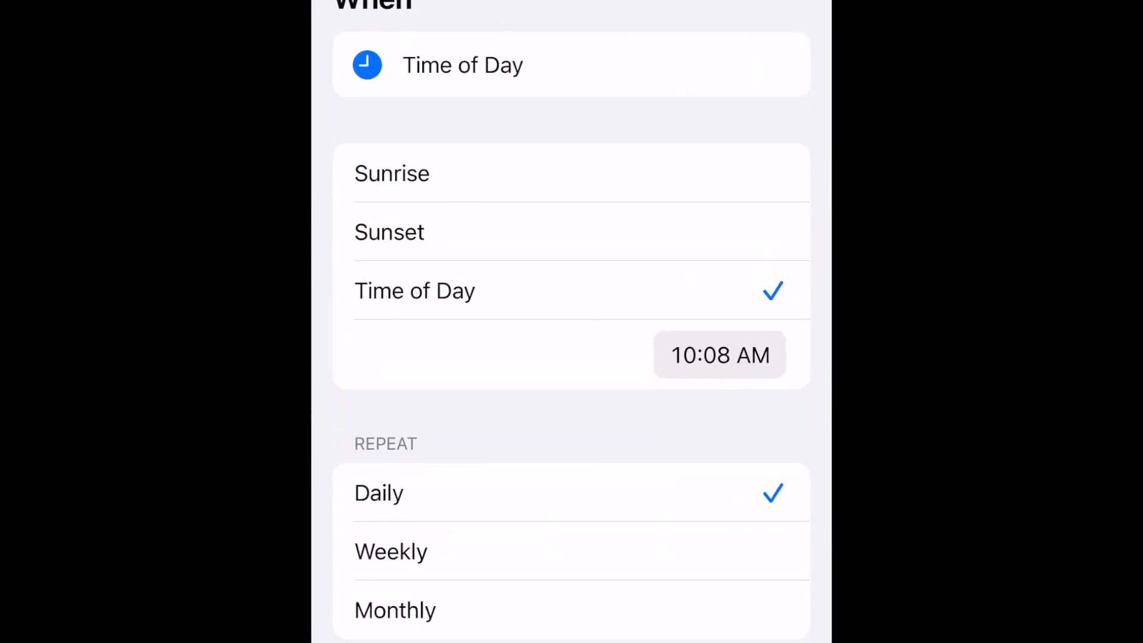
pyautogui.scroll(-3)
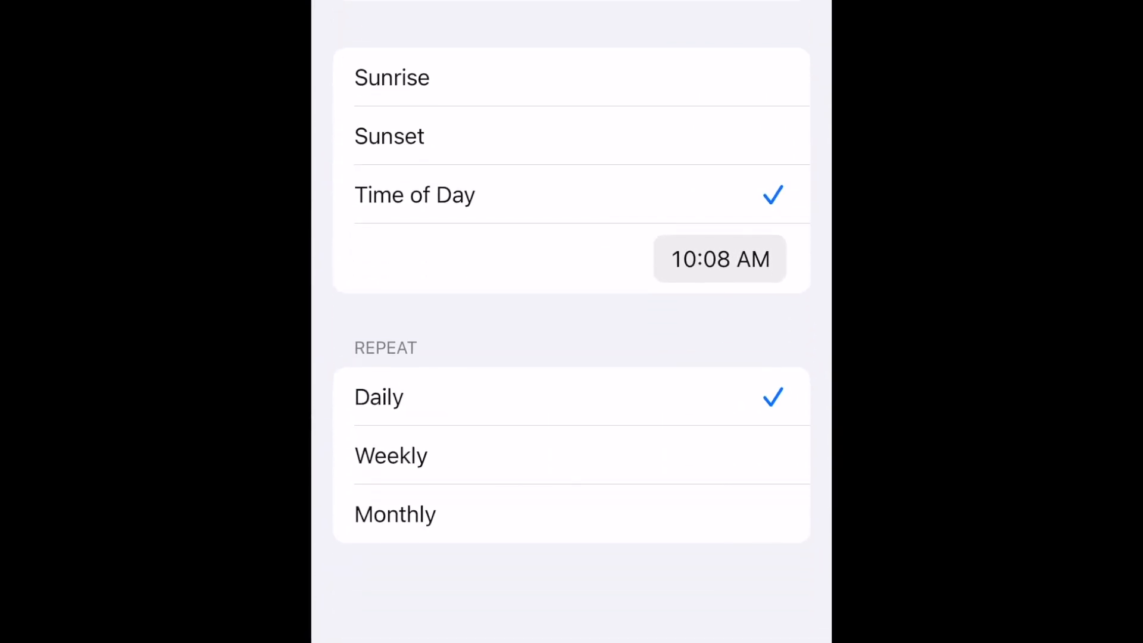
pyautogui.click(719, 259)
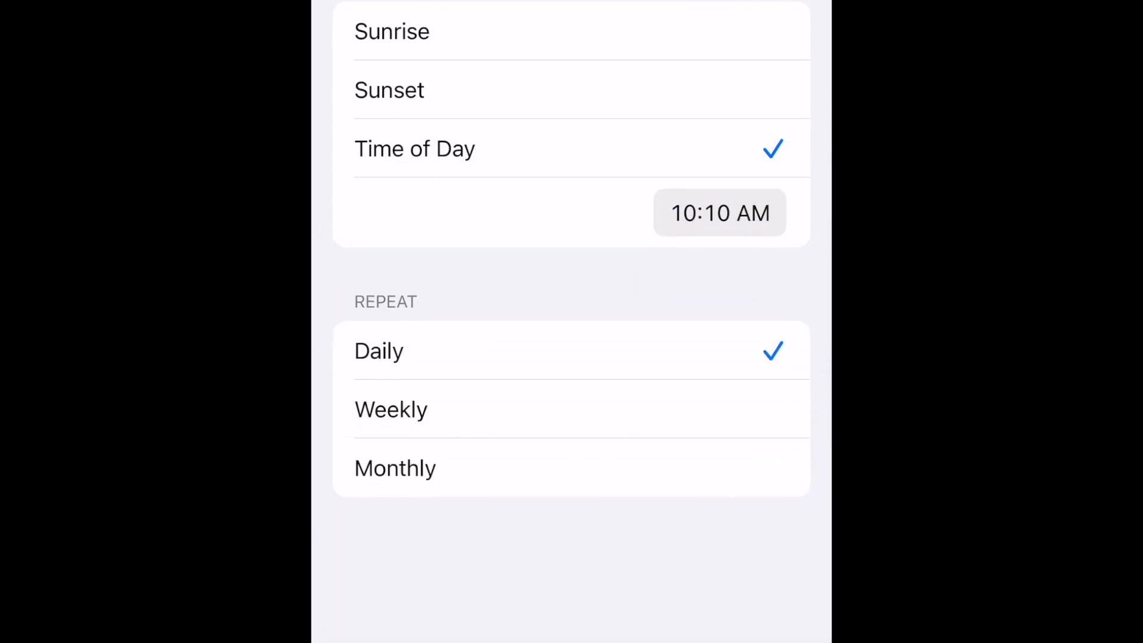
pyautogui.scroll(-3)
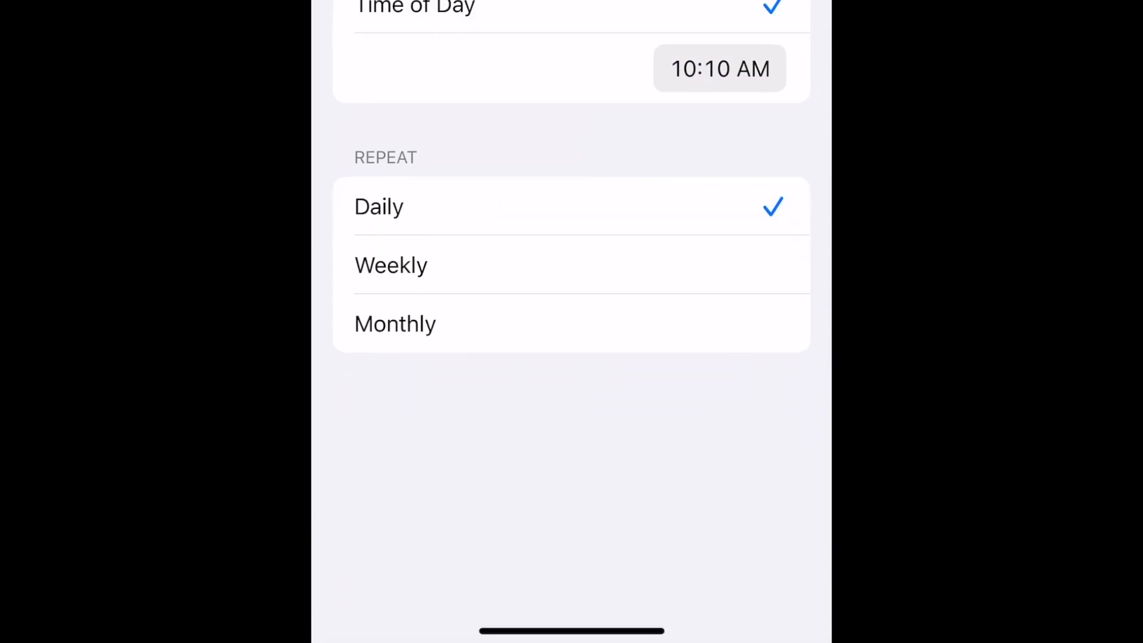
# Set the trigger to repeat Monthly, keeping the 24th as the repeat day.
pyautogui.click(396, 324)
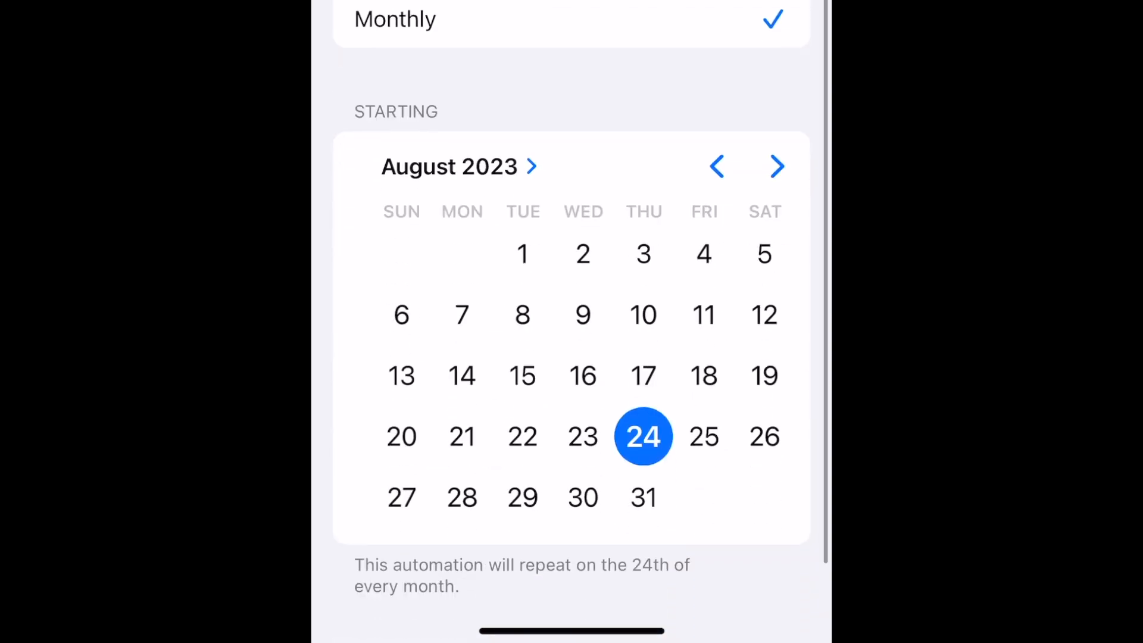
pyautogui.click(582, 478)
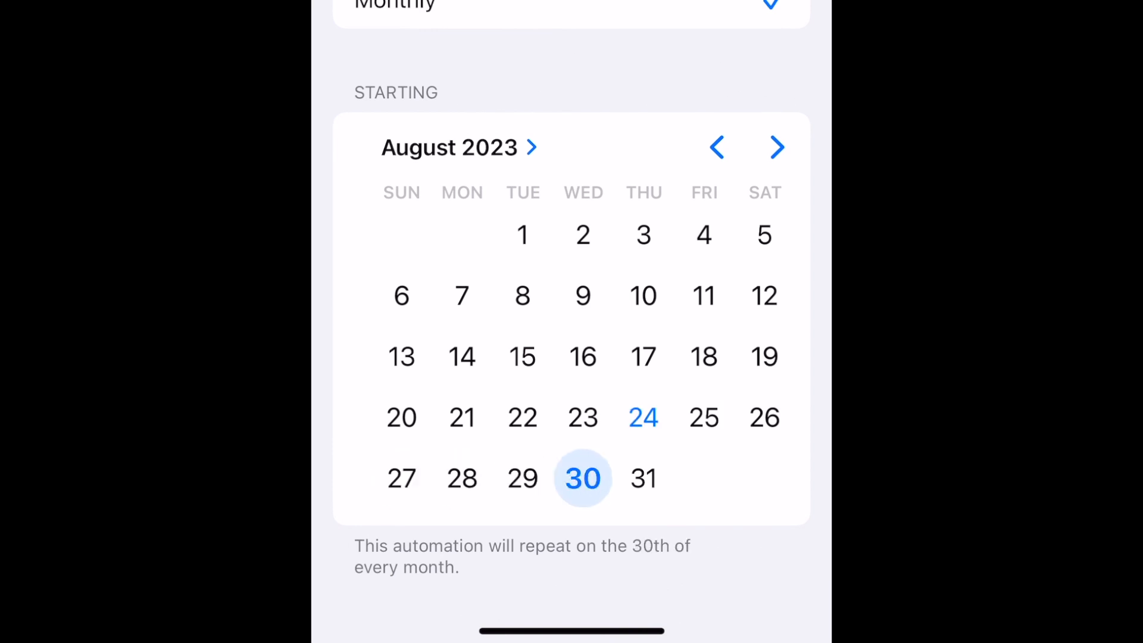
pyautogui.click(644, 418)
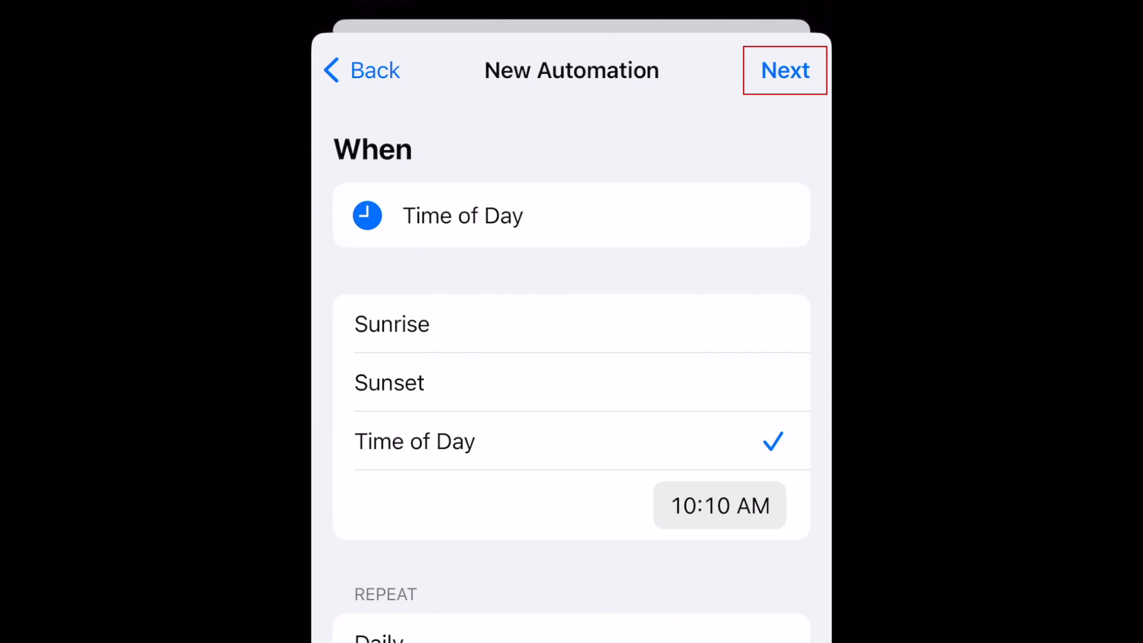
# Add a Send Message action with 'Hey, what are you up to today?' and pick its recipient.
pyautogui.click(785, 70)
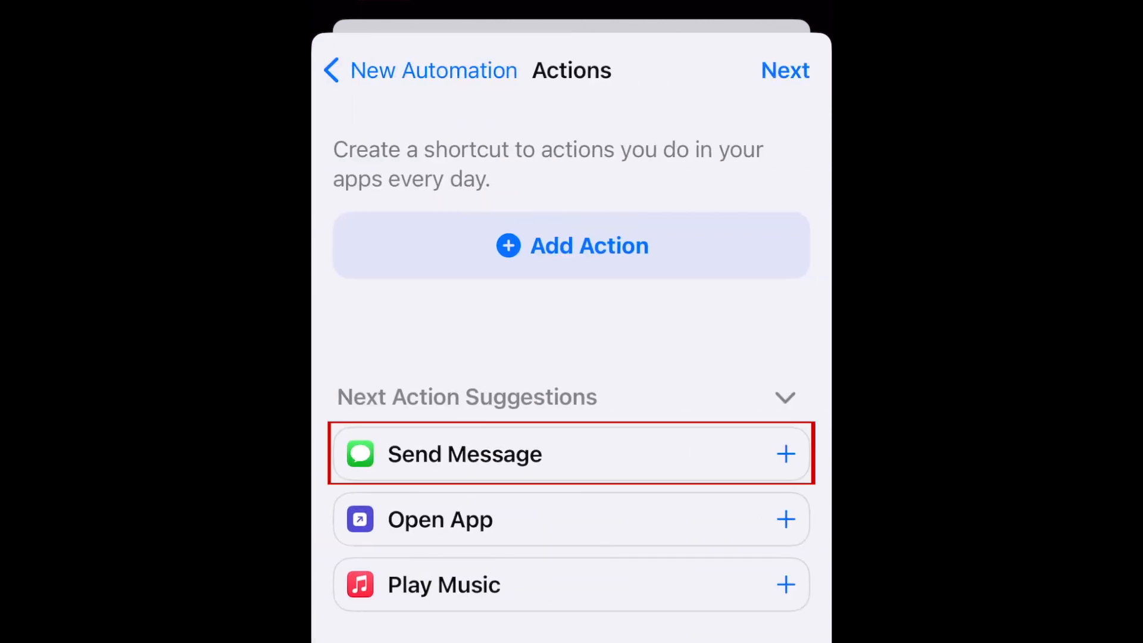
pyautogui.click(465, 453)
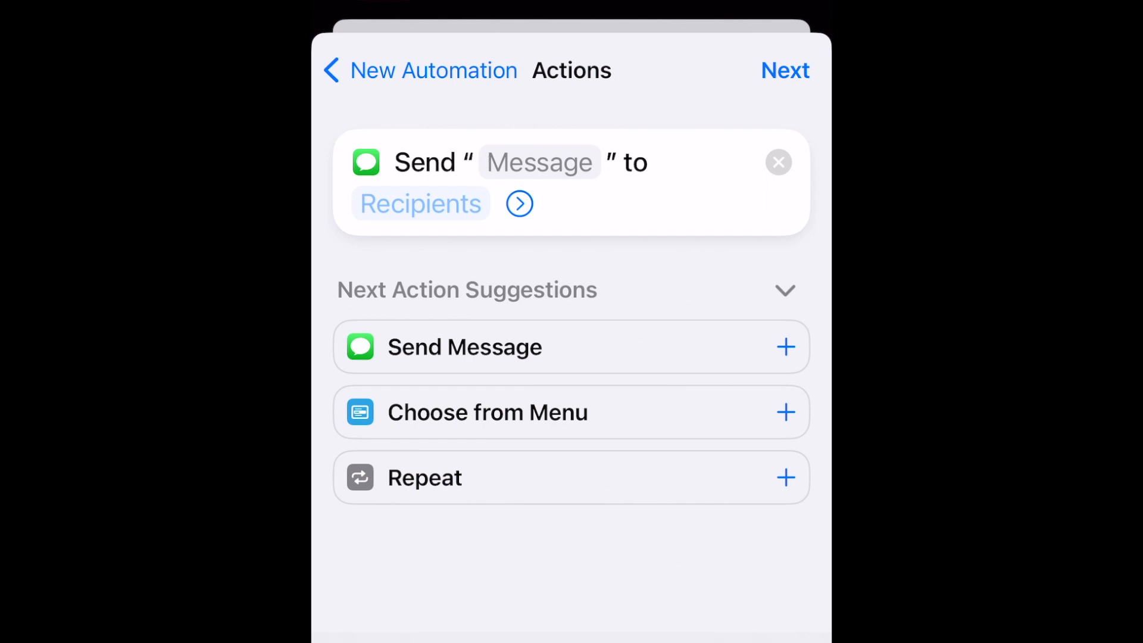
pyautogui.write('Hey, what are you up to today?')
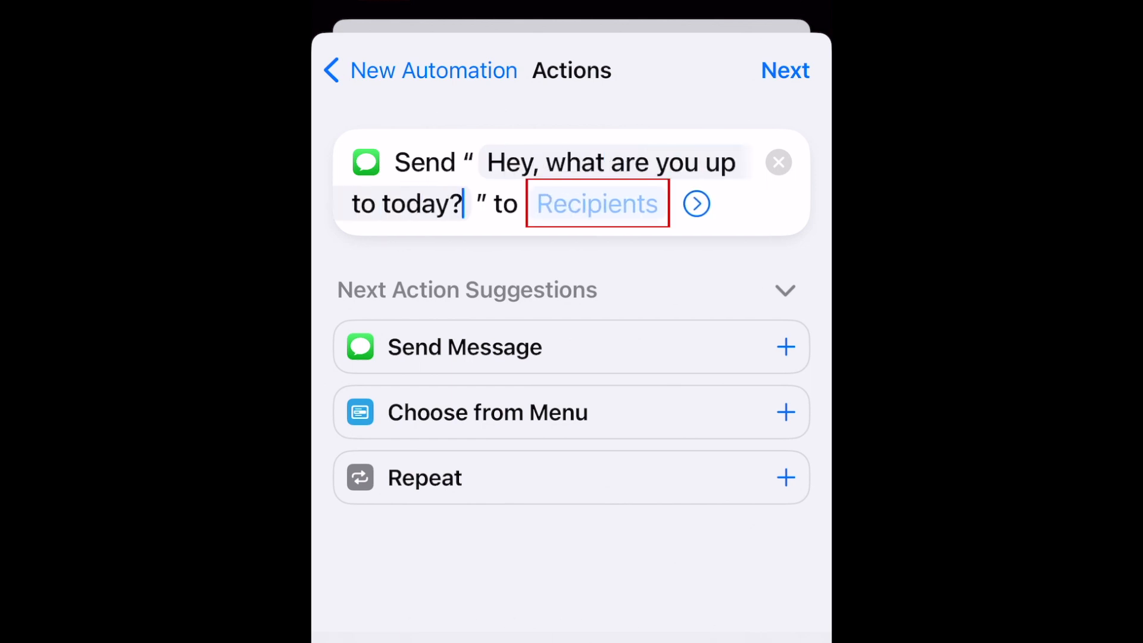
pyautogui.click(597, 204)
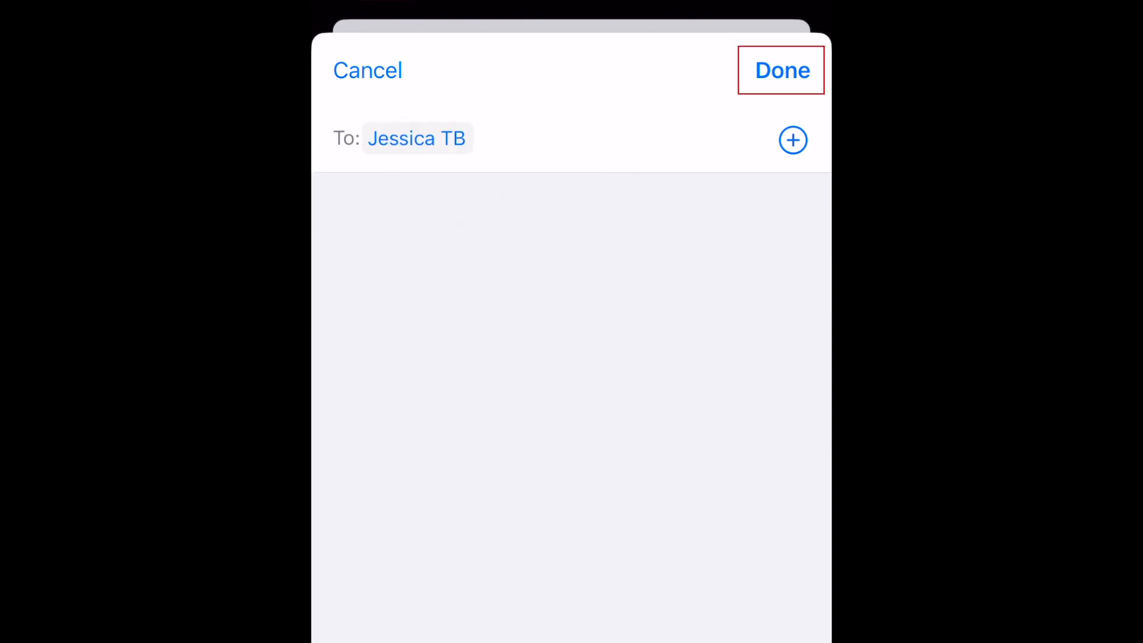
pyautogui.click(782, 70)
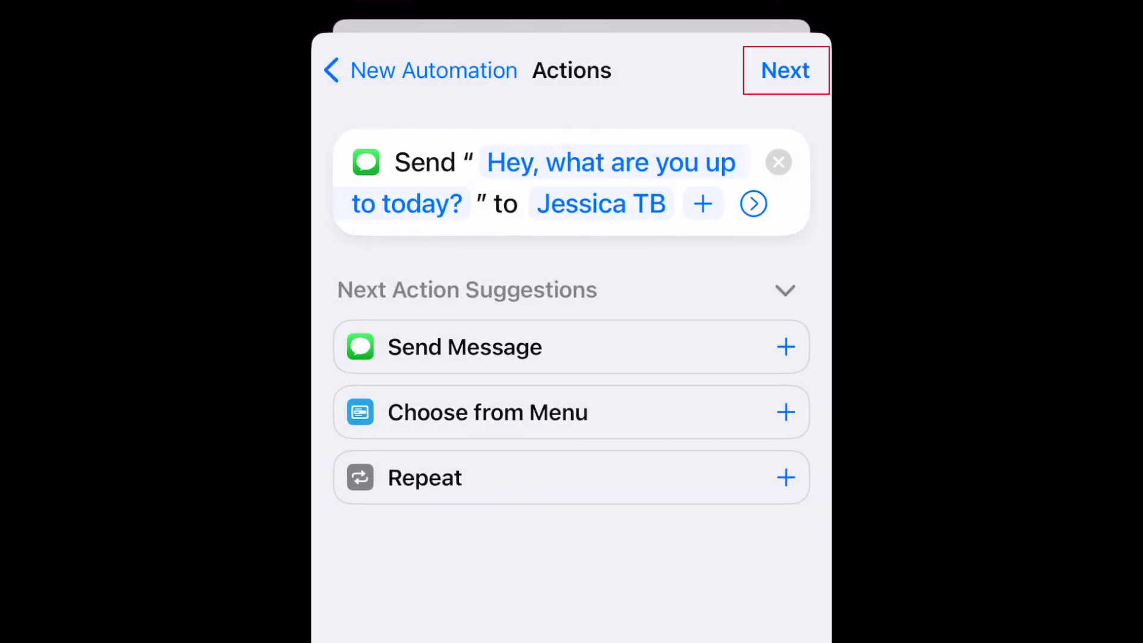
# Save the monthly message automation, run it once from its notification, then delete it.
pyautogui.click(785, 70)
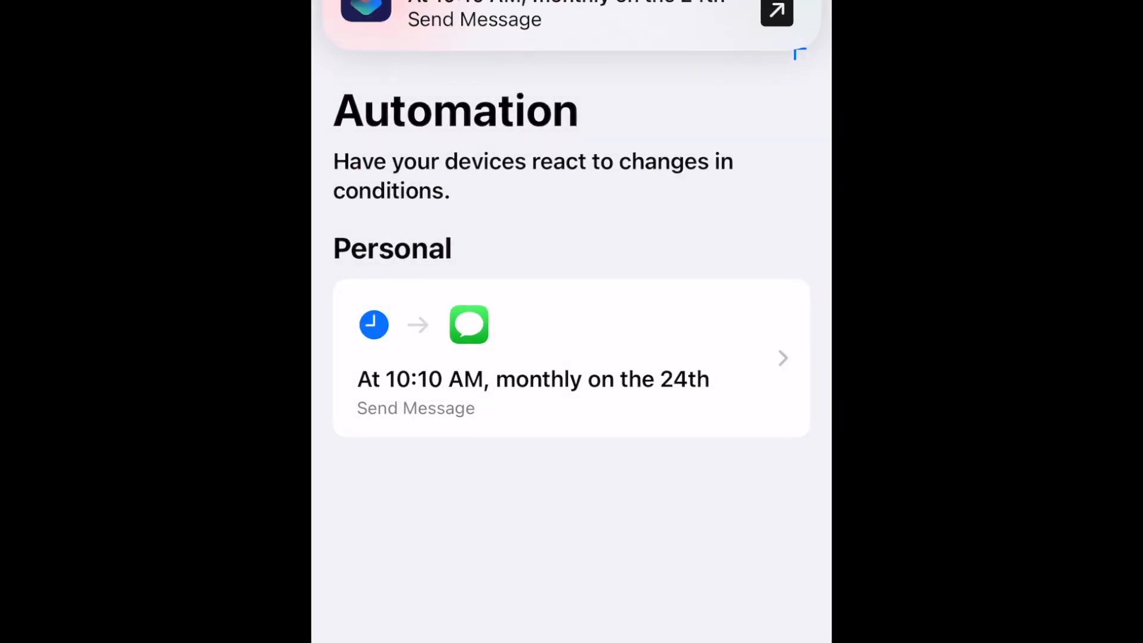
pyautogui.click(570, 358)
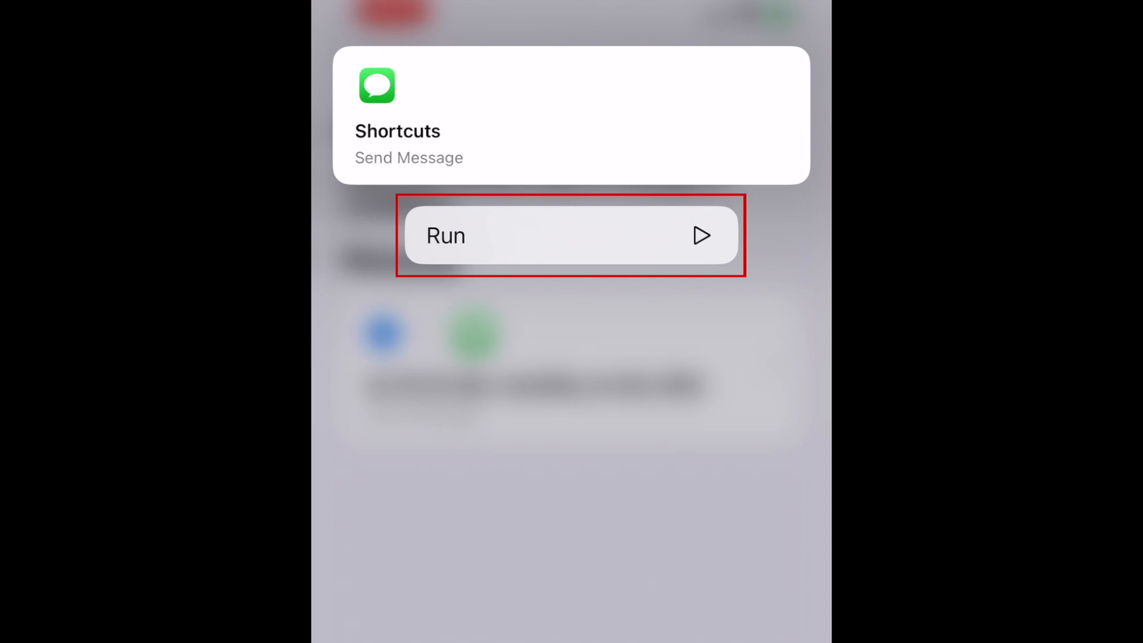
pyautogui.click(571, 235)
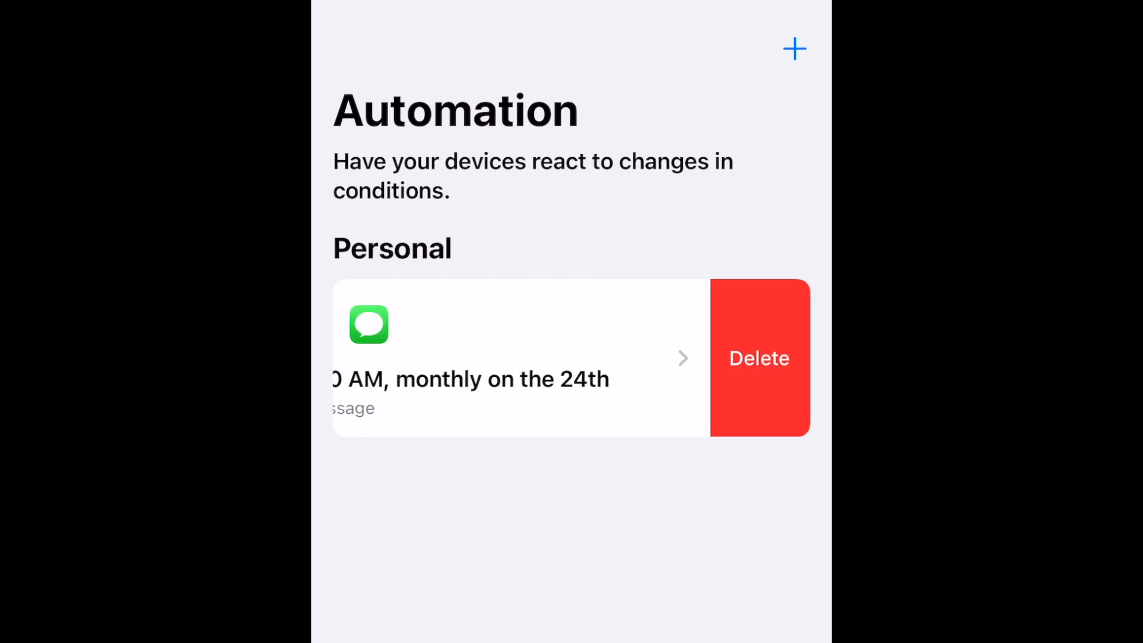
pyautogui.click(758, 358)
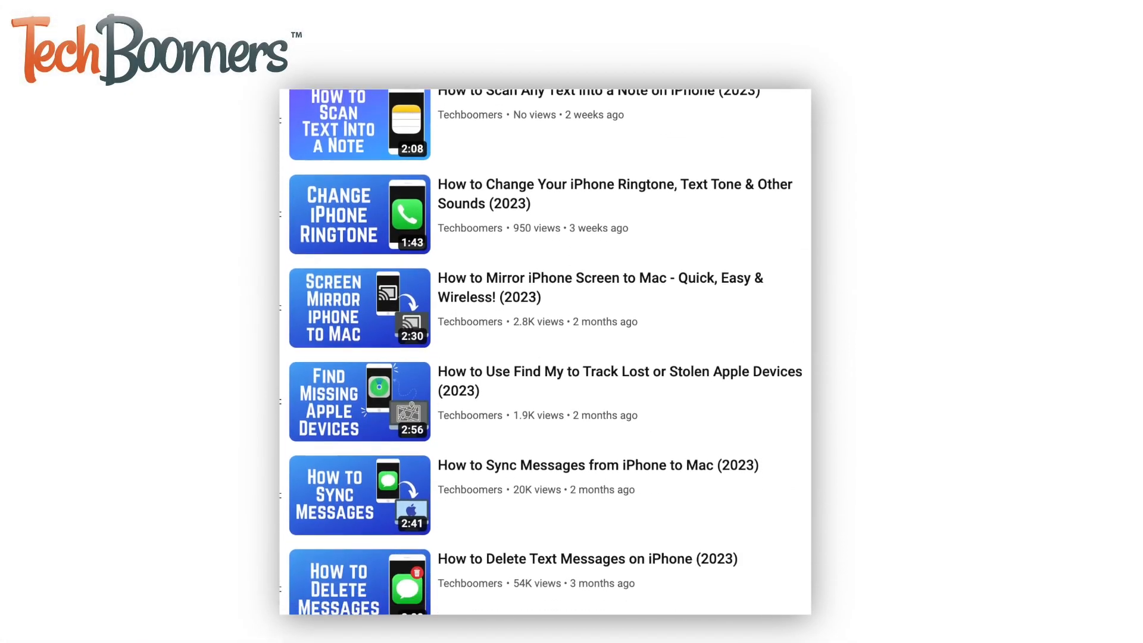
pyautogui.scroll(-3)
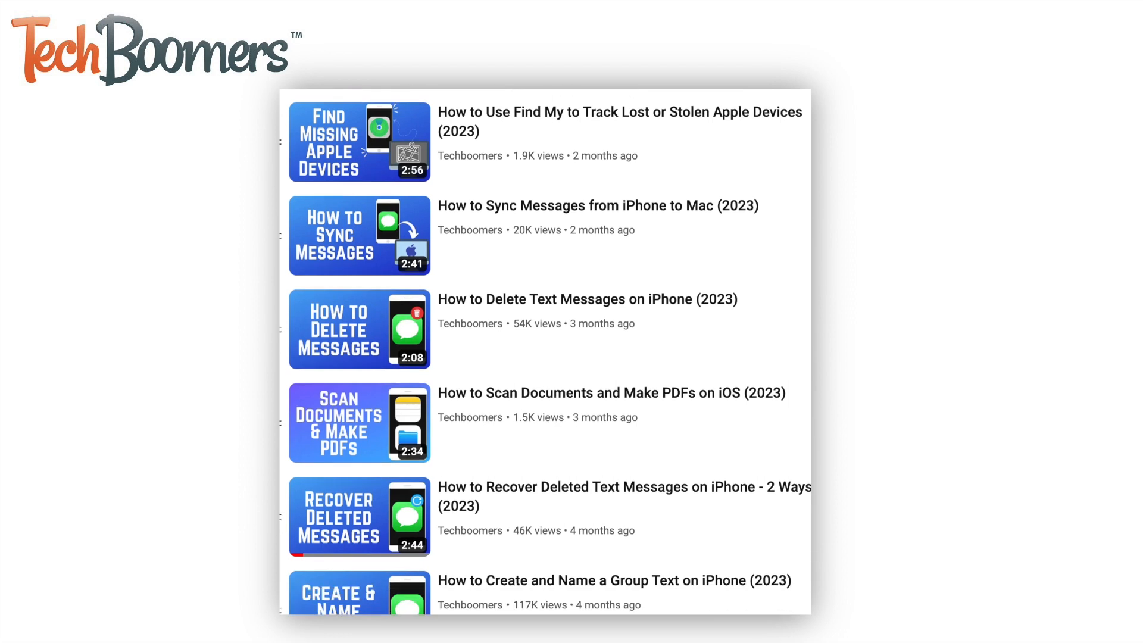